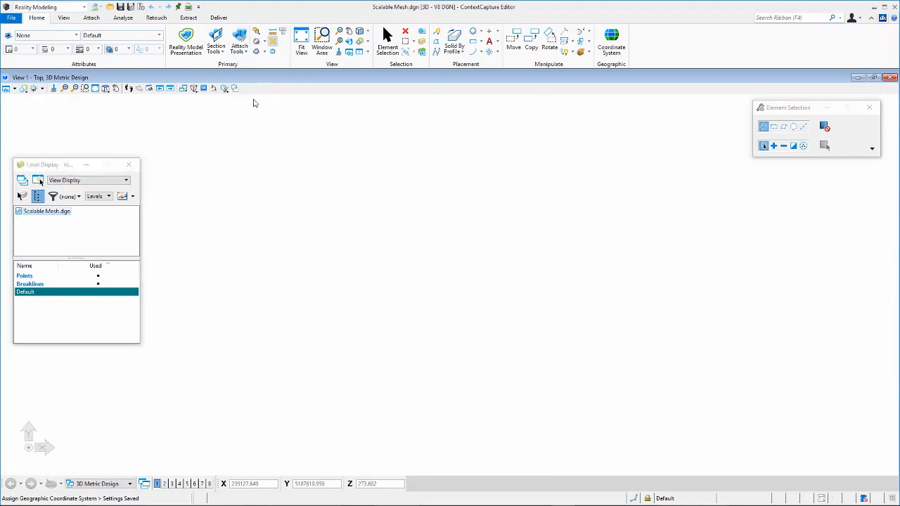
Step: Create a new scalable mesh file named '3sm' and save it
left_click(604, 315)
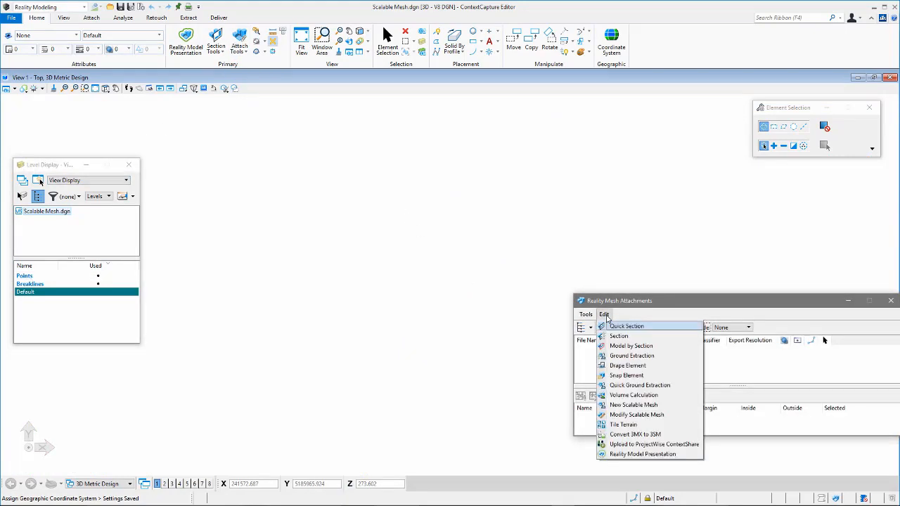
left_click(603, 314)
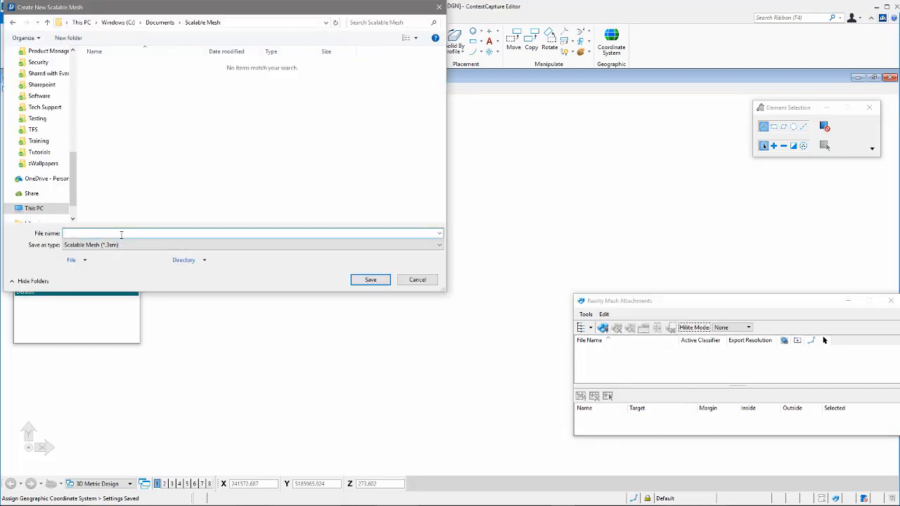
type("3sm")
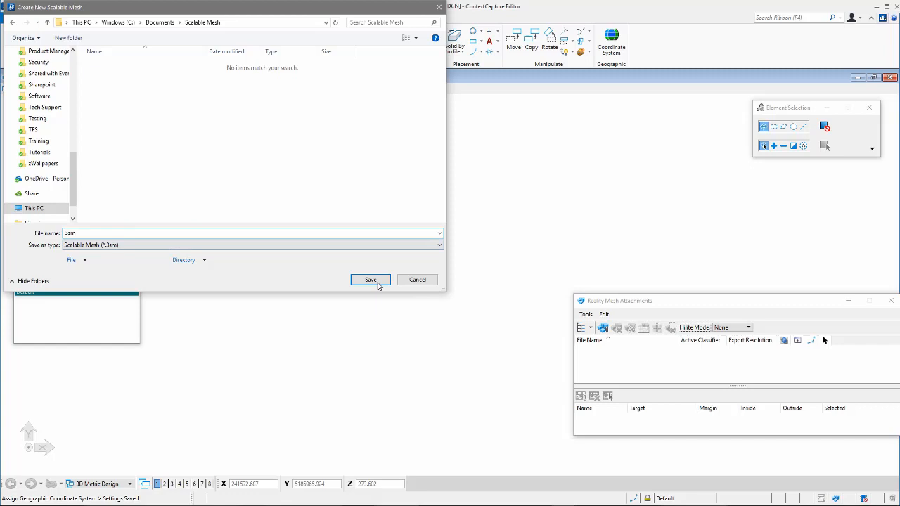
left_click(371, 279)
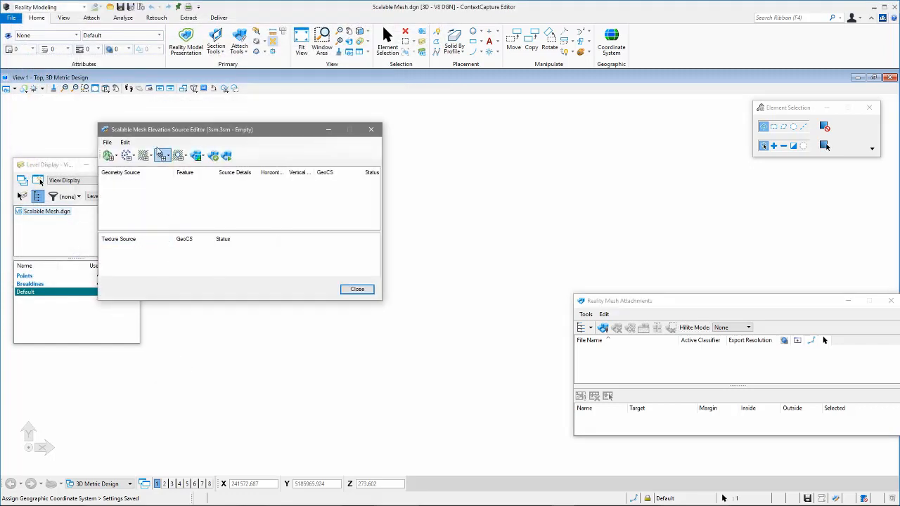
Step: Add a DGN level as the elevation points source for the 3sm mesh
left_click(233, 193)
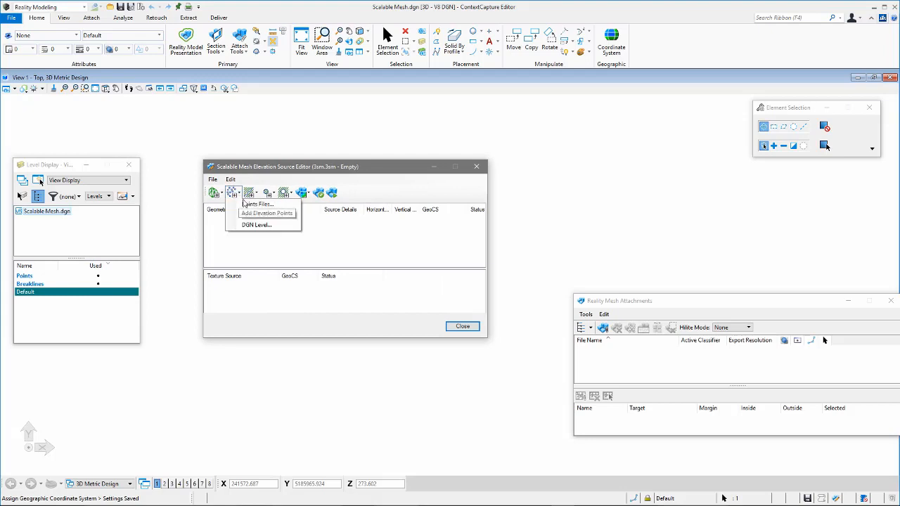
left_click(255, 225)
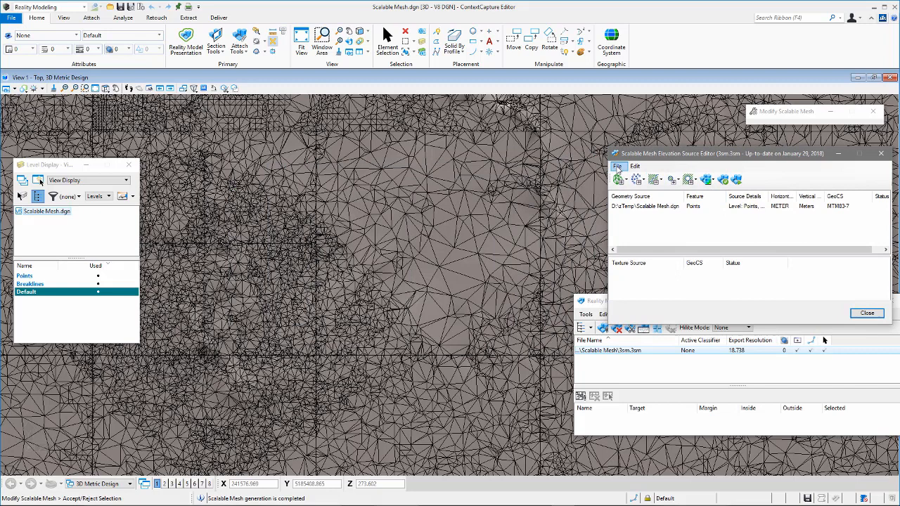
Step: Add the Breaklines DGN level as a breakline source for the 3sm mesh
left_click(619, 167)
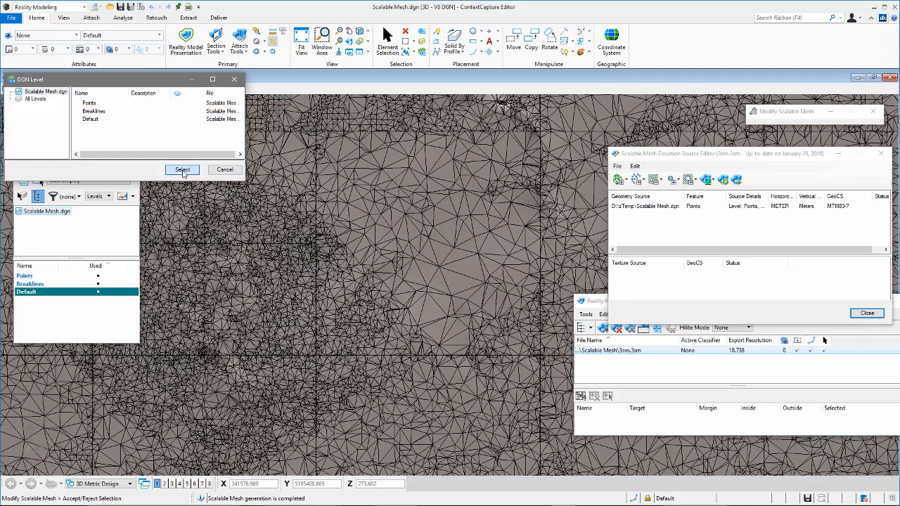
left_click(182, 170)
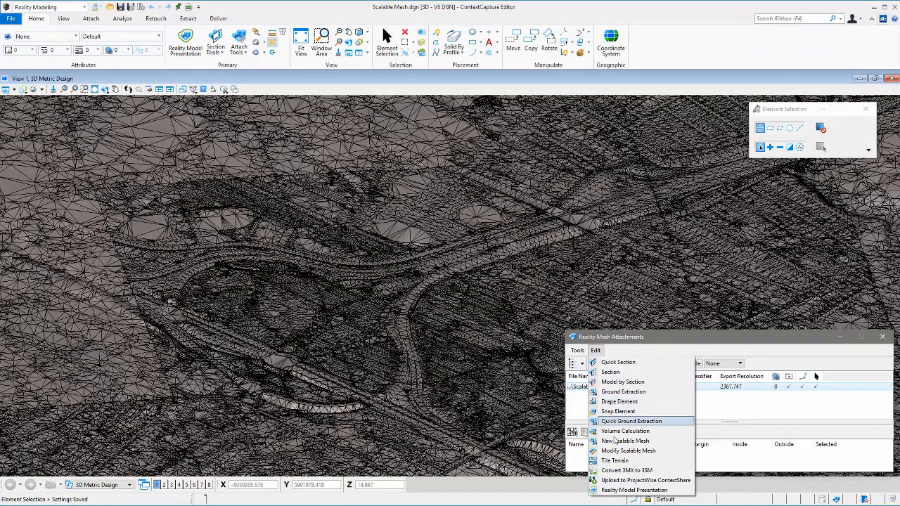
Step: Launch the Modify Scalable Mesh tool on the 3sm terrain
left_click(628, 451)
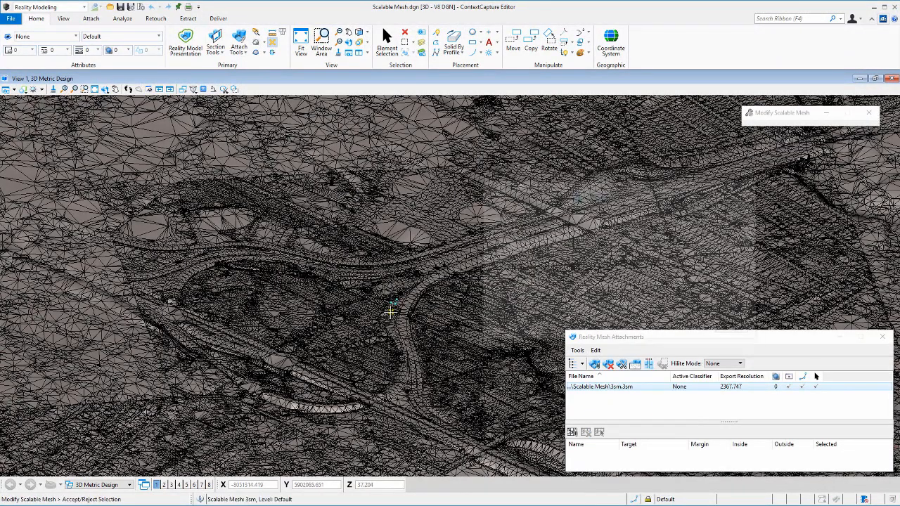